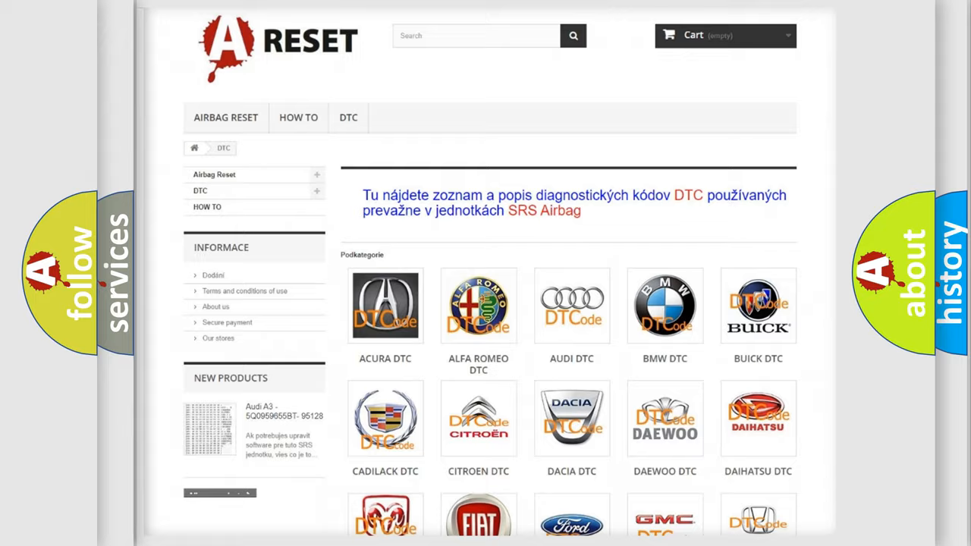
scroll("down", 3)
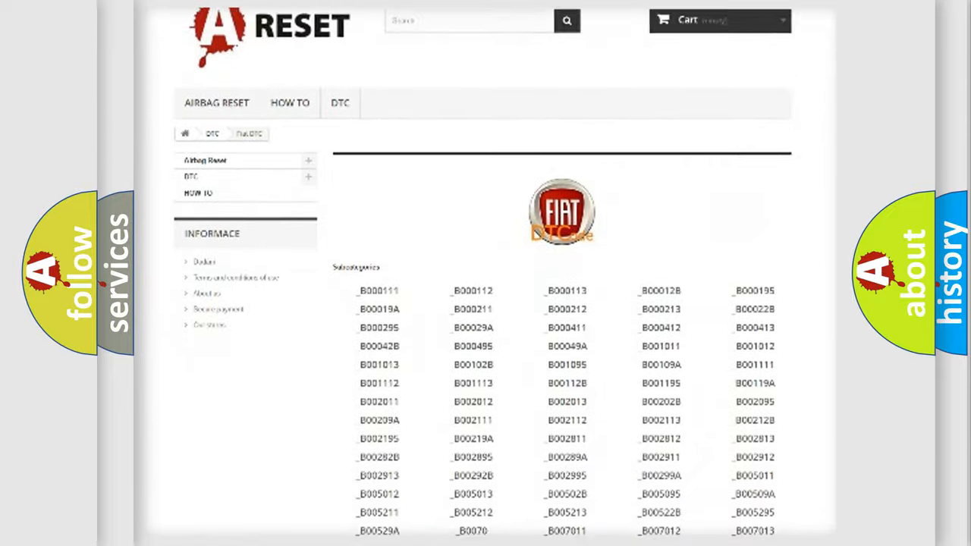
scroll("down", 3)
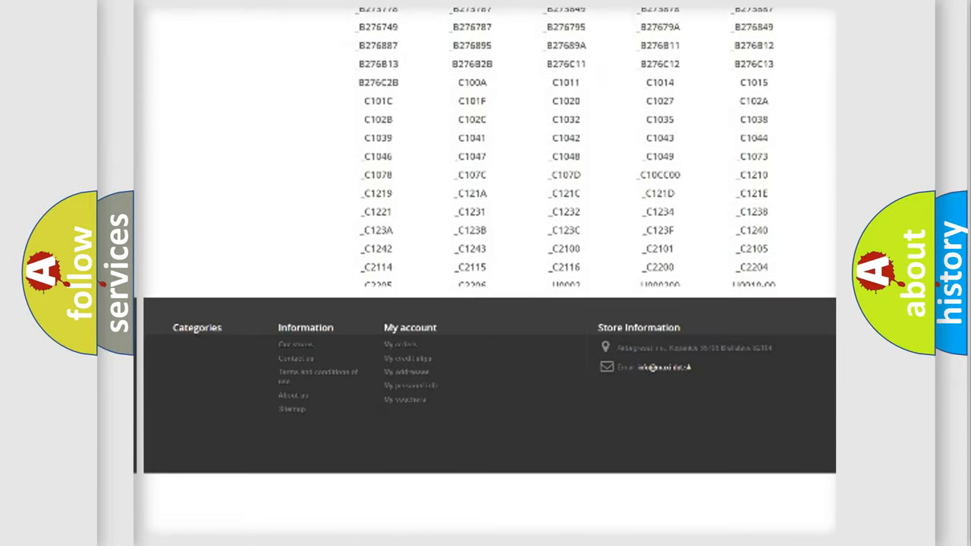
scroll("down", 3)
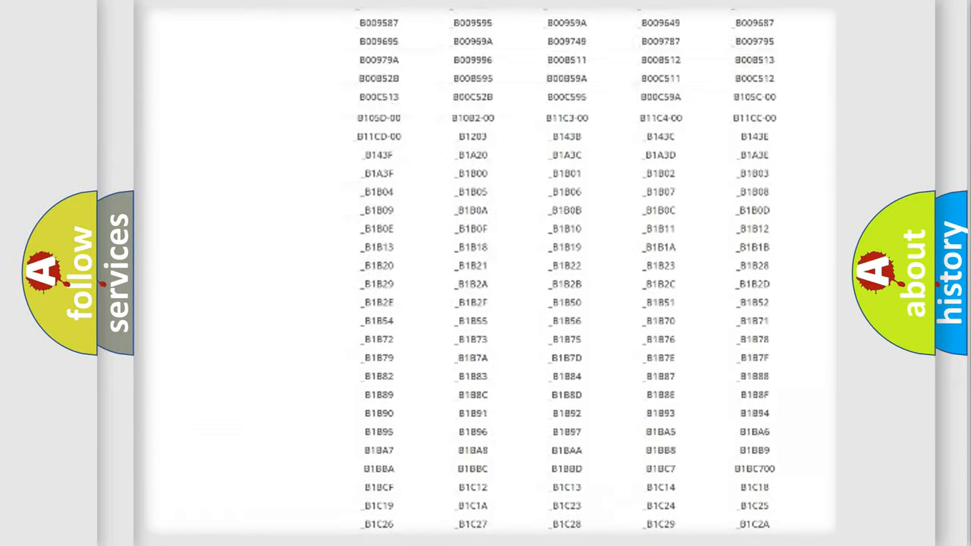
scroll("up", 3)
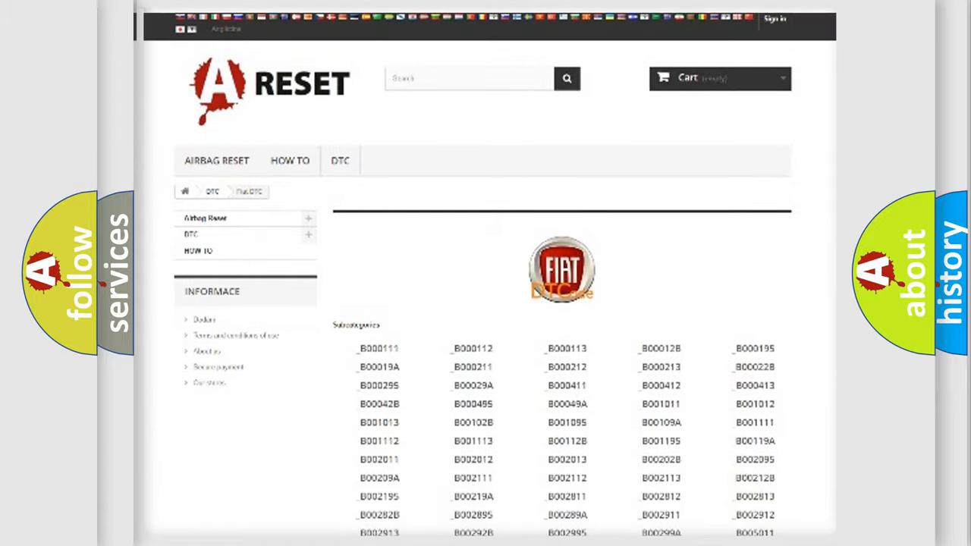